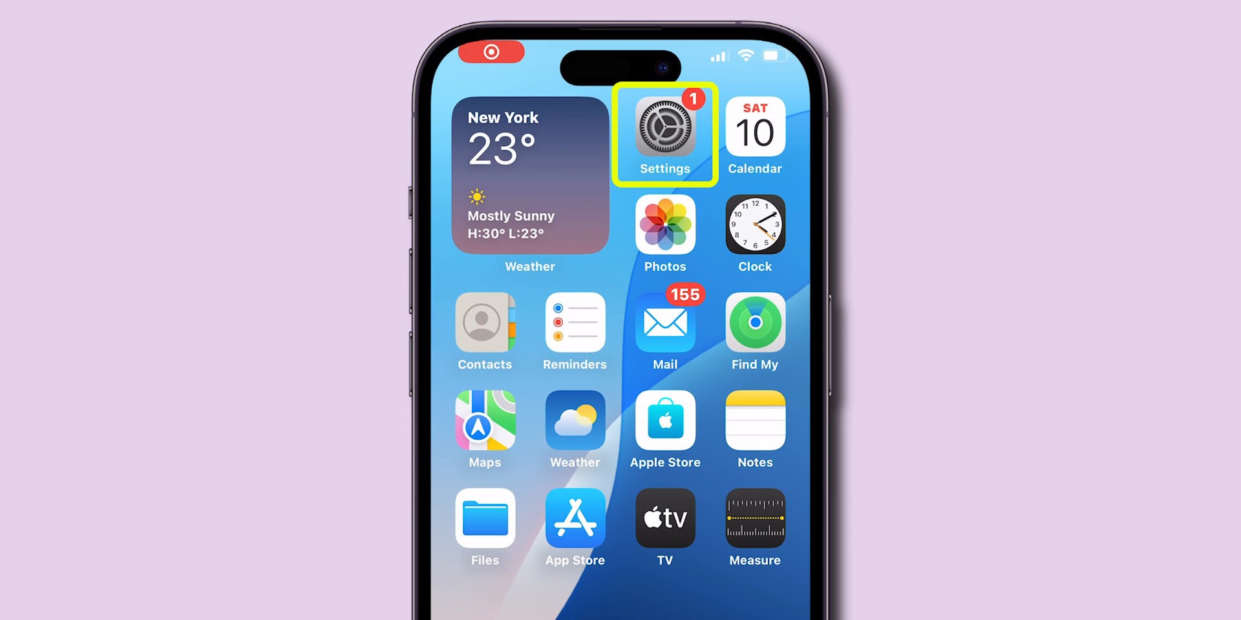
Launch Settings and reach the System Fonts list under General > Fonts.
left_click(665, 127)
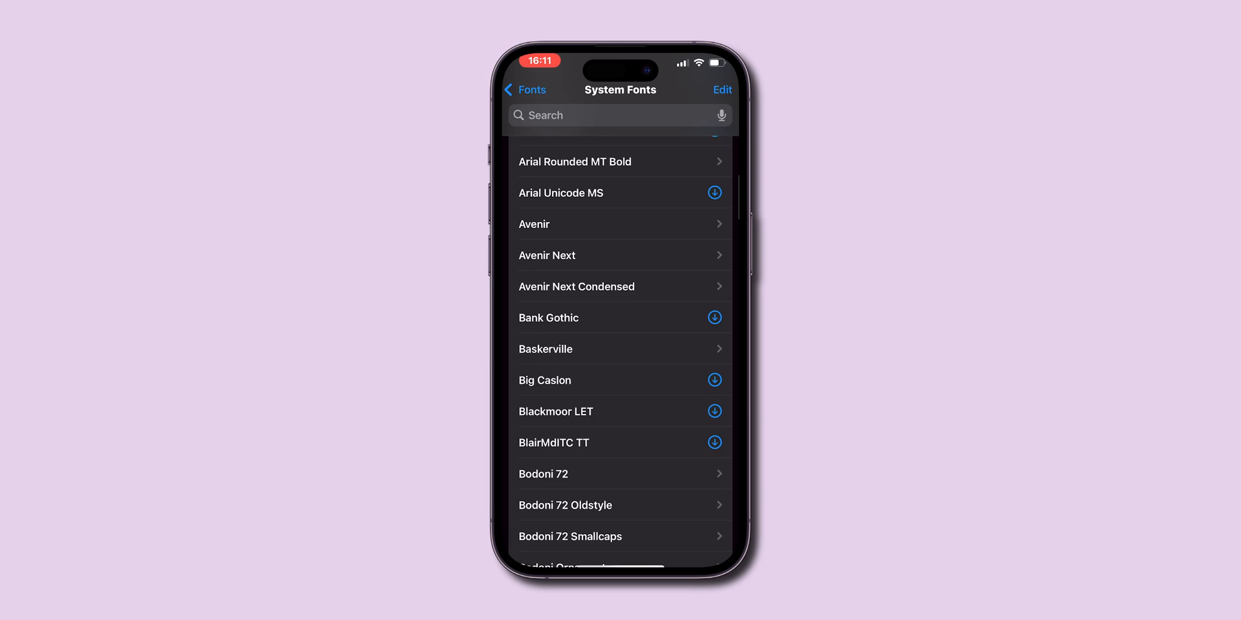
Download the Herculanum font from the System Fonts list.
scroll("down", 3)
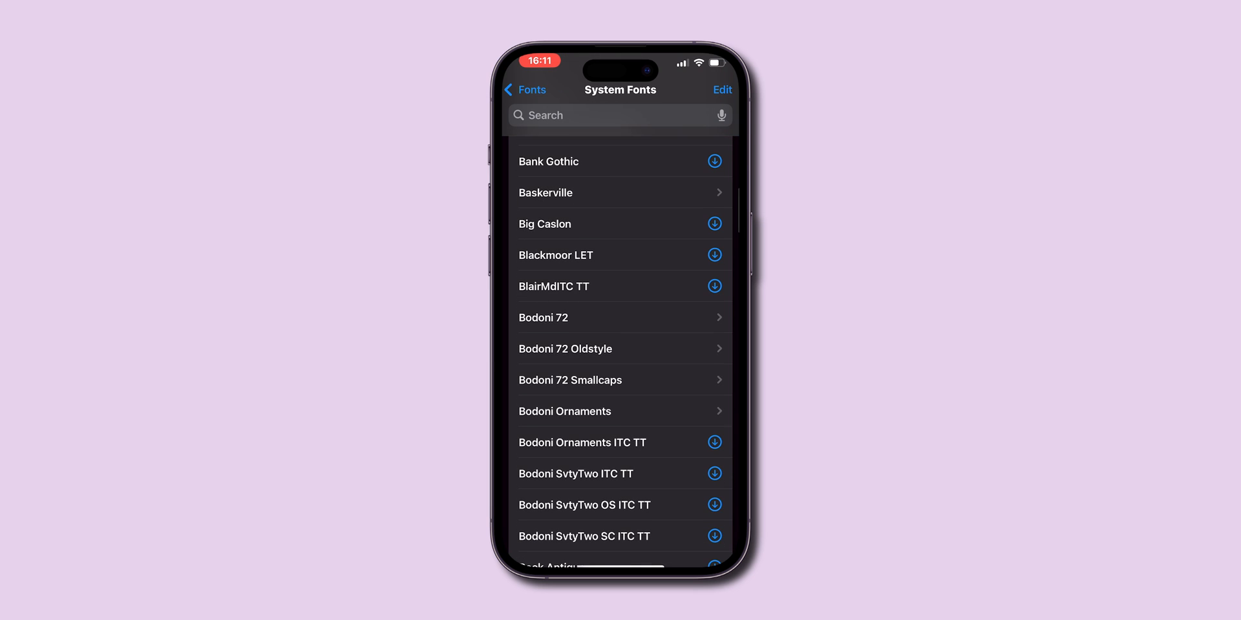
scroll("down", 3)
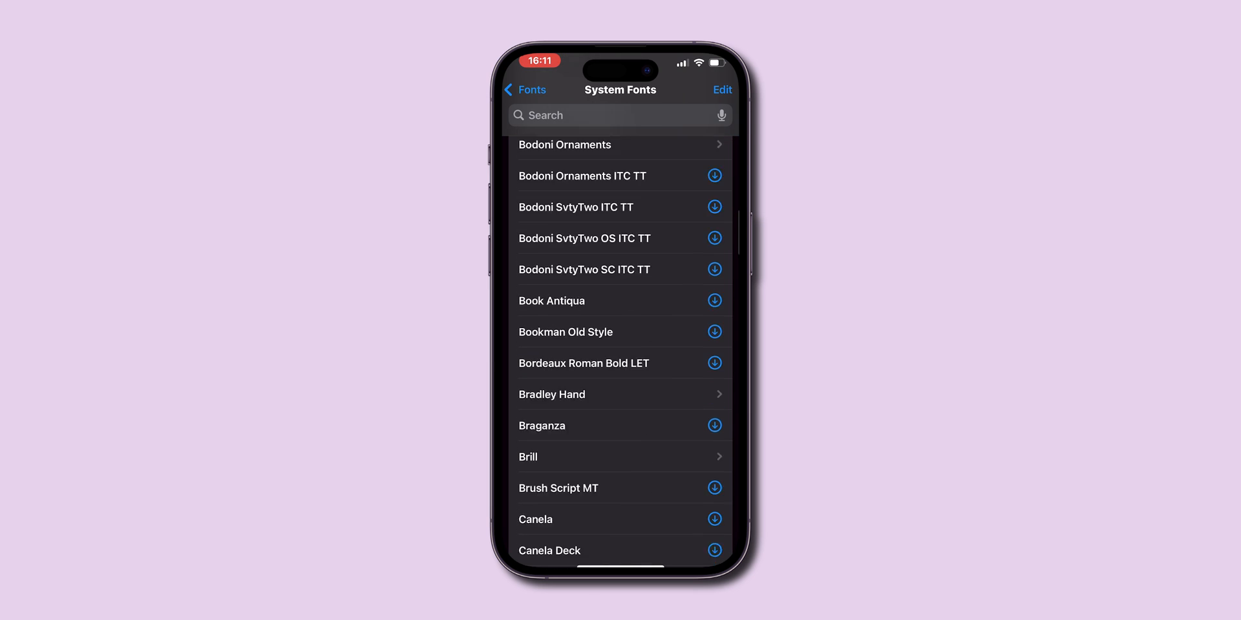
scroll("down", 3)
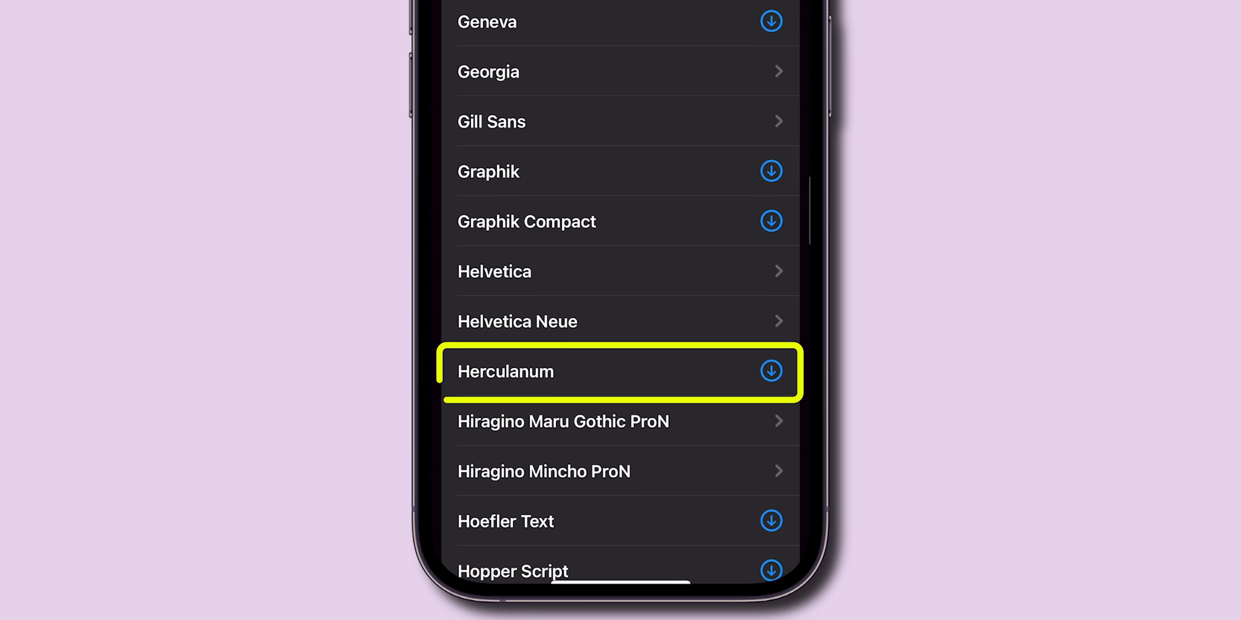
left_click(770, 371)
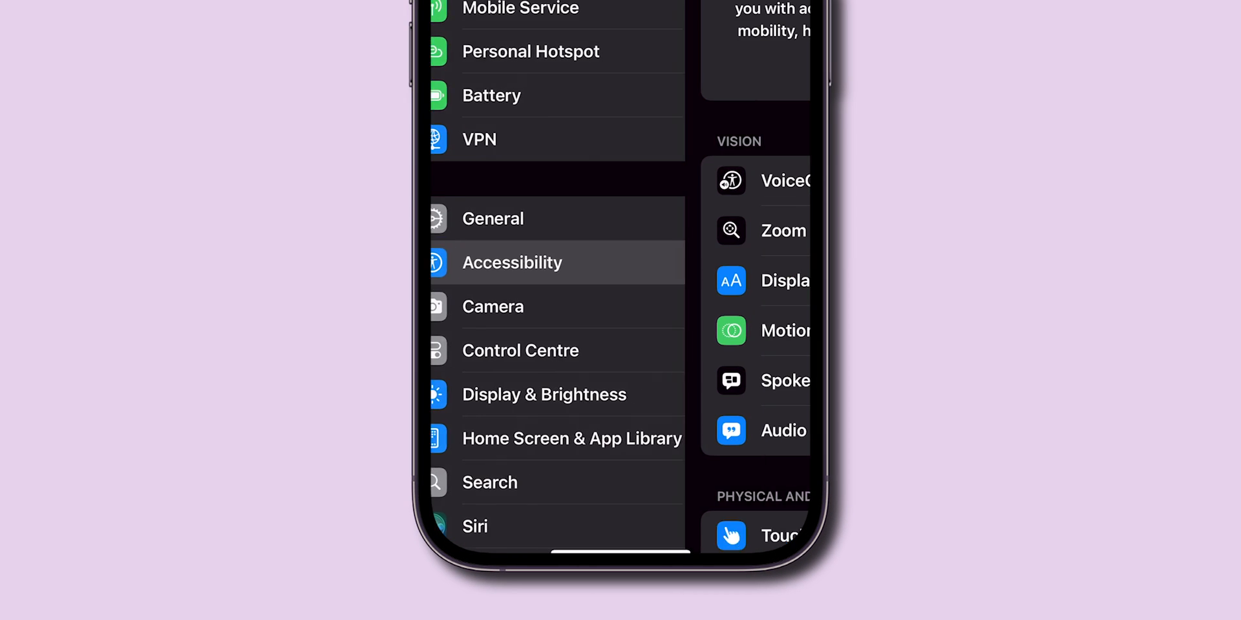
Reach the Keyboards & Typing page inside Accessibility.
left_click(512, 262)
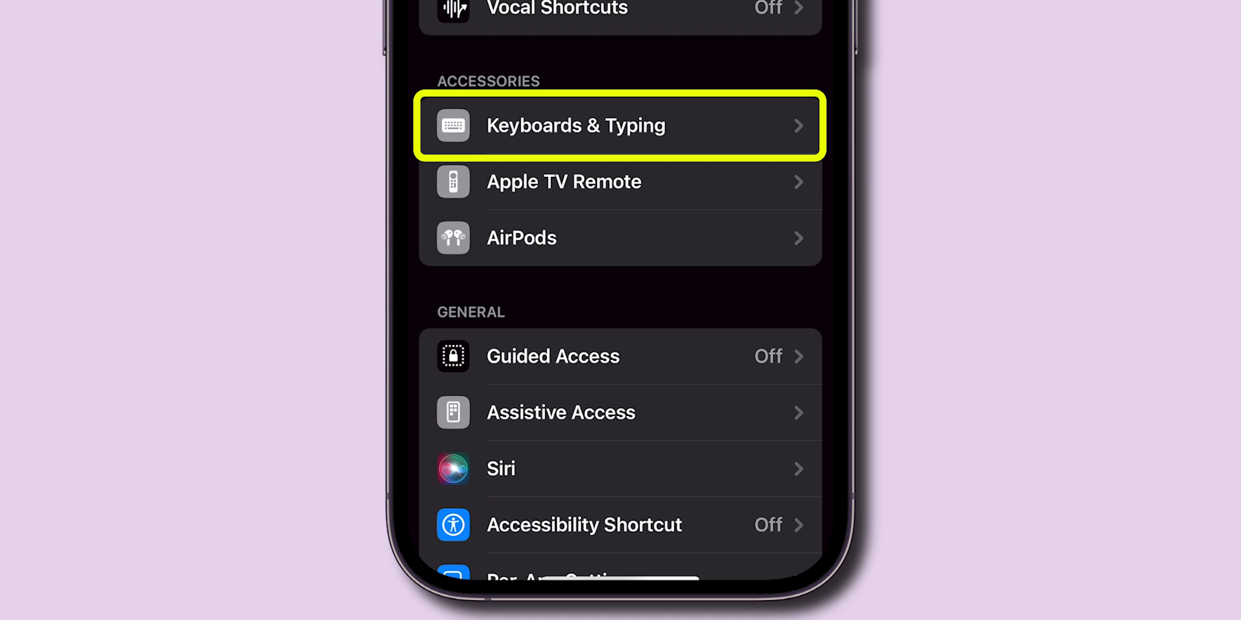
left_click(620, 125)
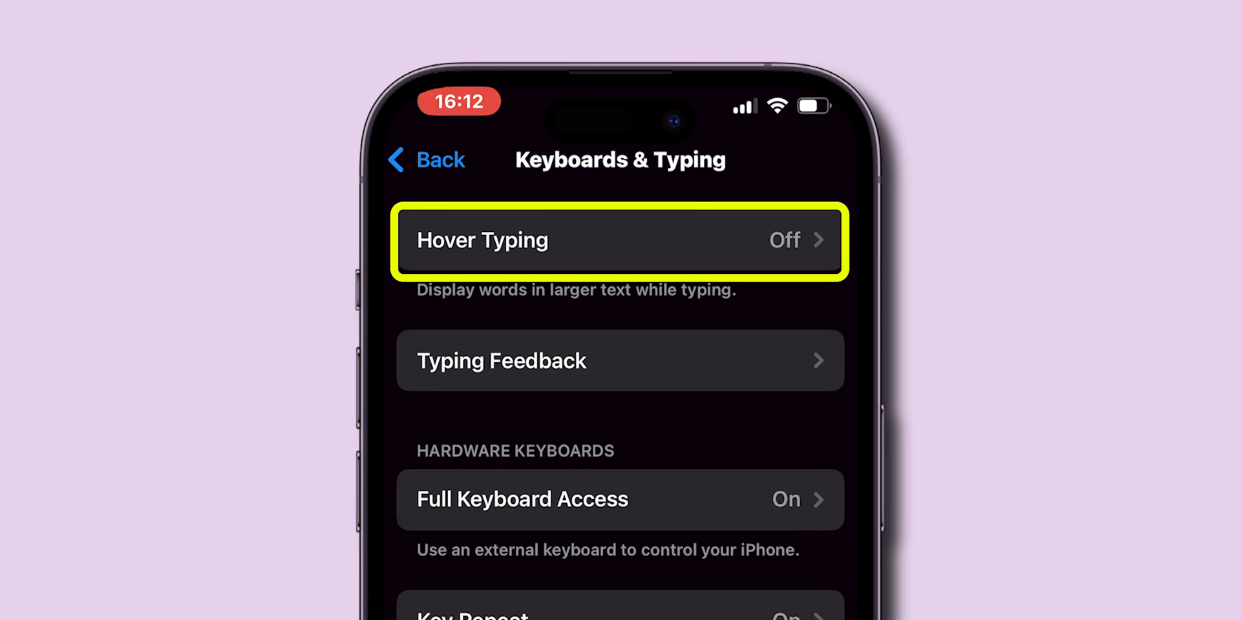
Switch Hover Typing on and bring up its Font choices under Text.
left_click(619, 241)
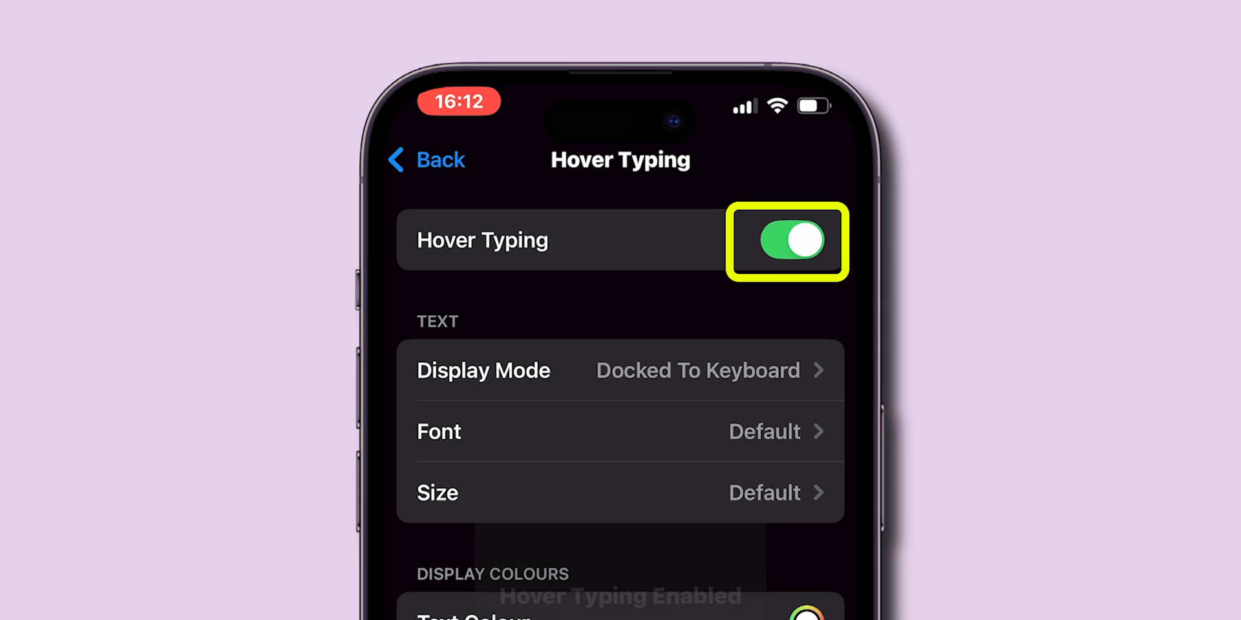
scroll("down", 3)
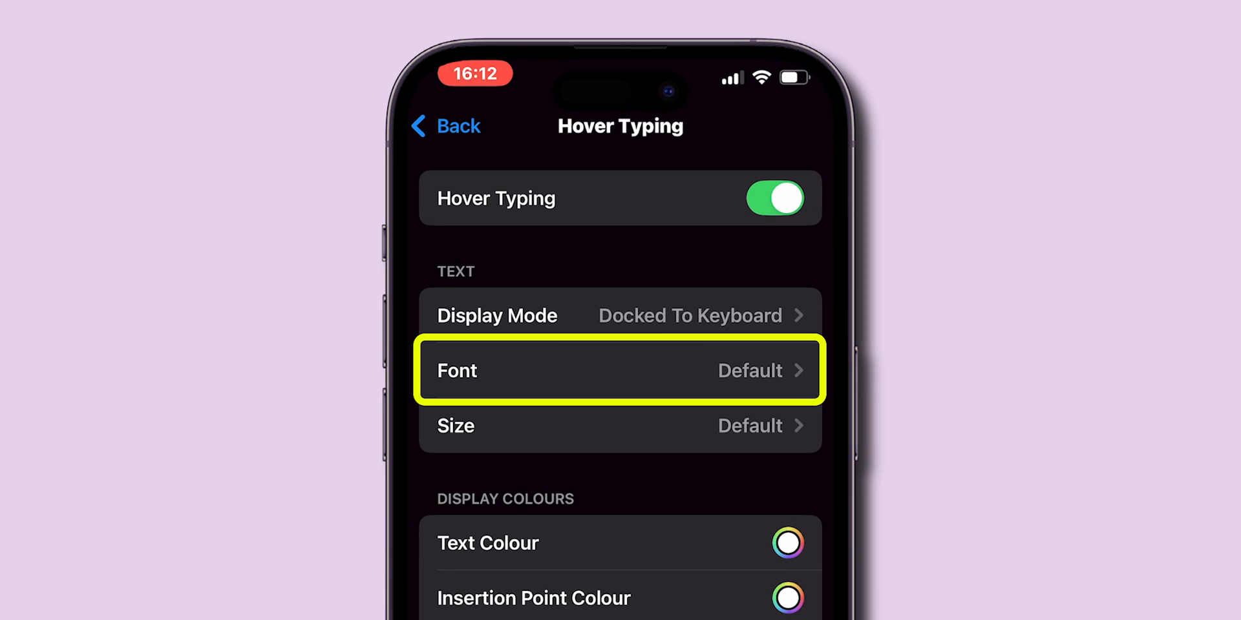
left_click(619, 369)
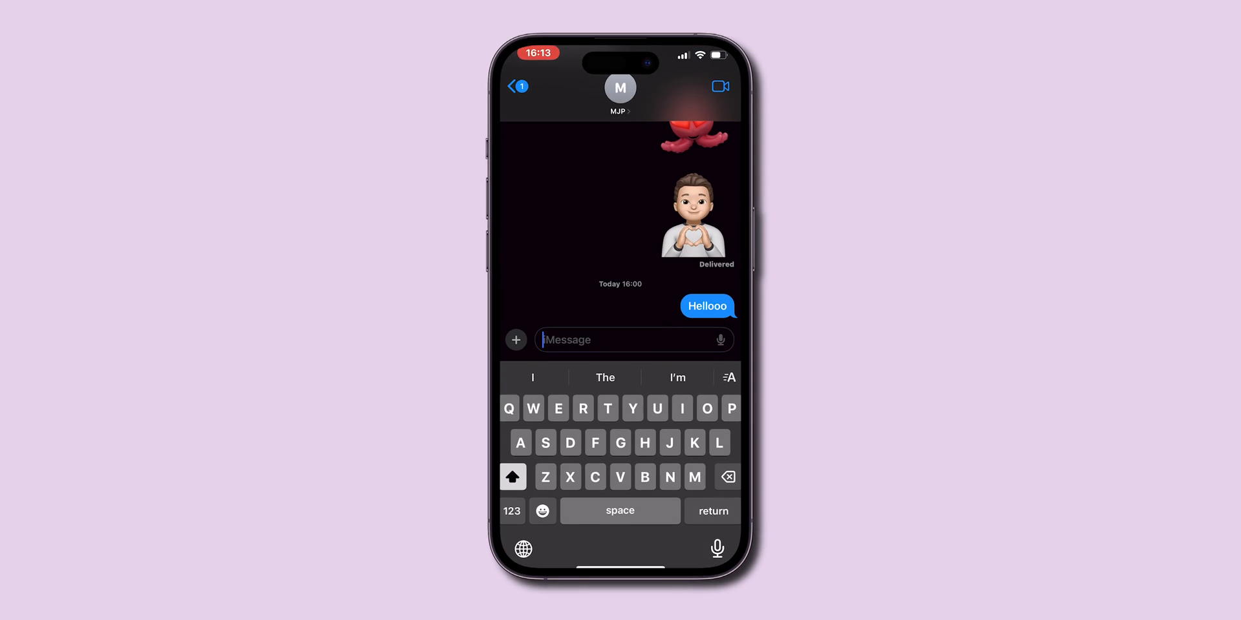
Enter 'Hello' in Messages so it echoes as enlarged handwritten-style hover text.
type("Hello")
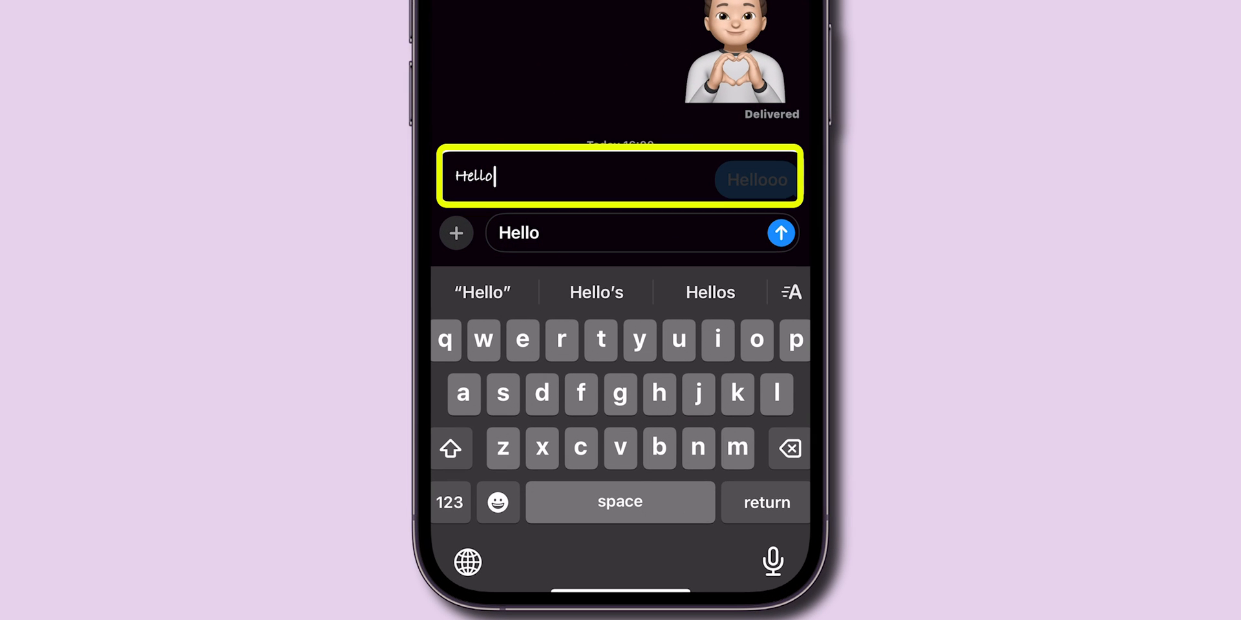